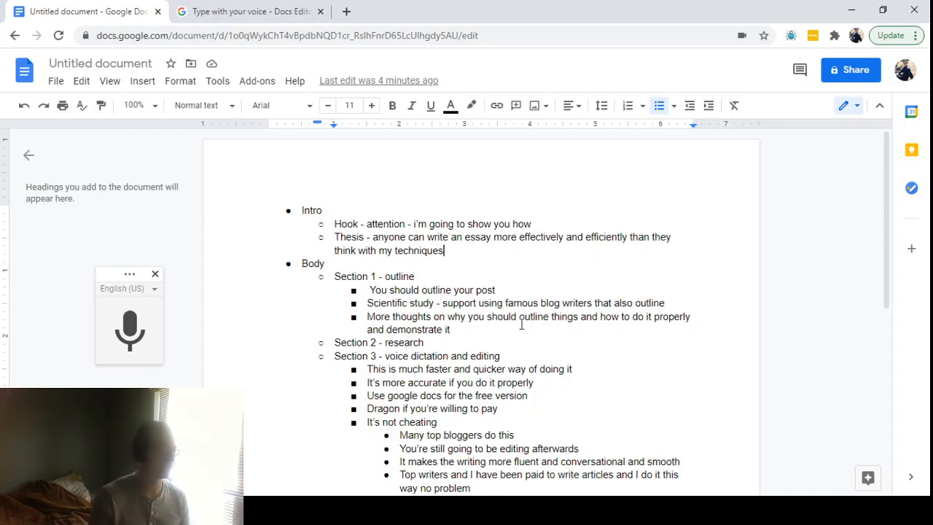
Remove the Hook and Thesis lines from the Intro section.
scroll("down", 3)
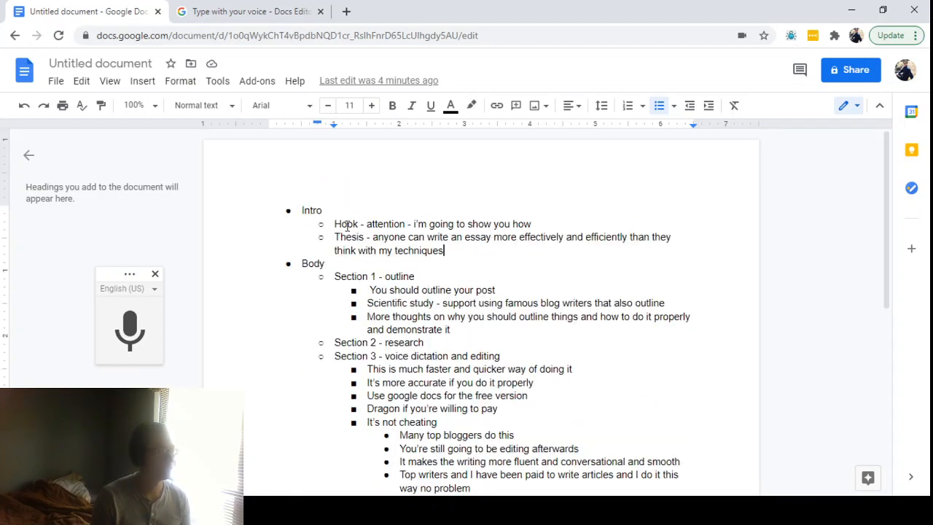
left_click_drag(334, 224, 440, 251)
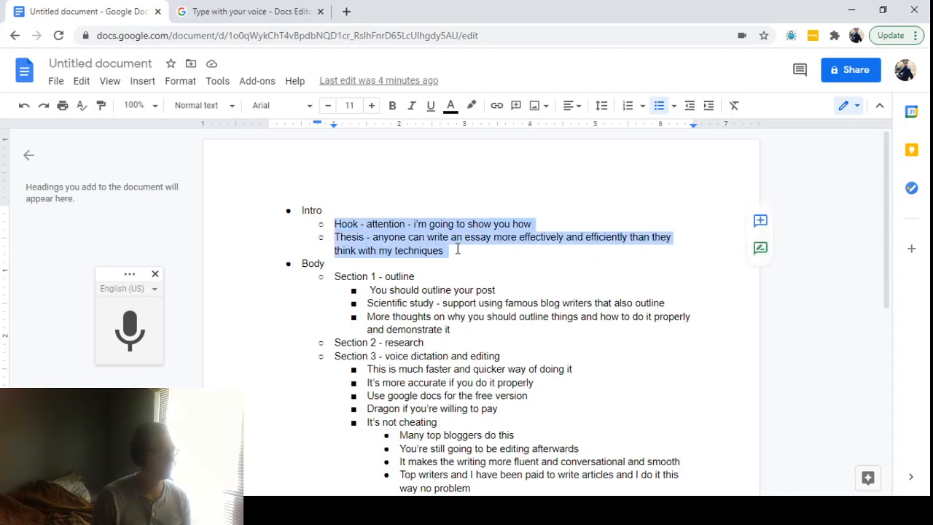
key("Delete")
type("Human have two lungs")
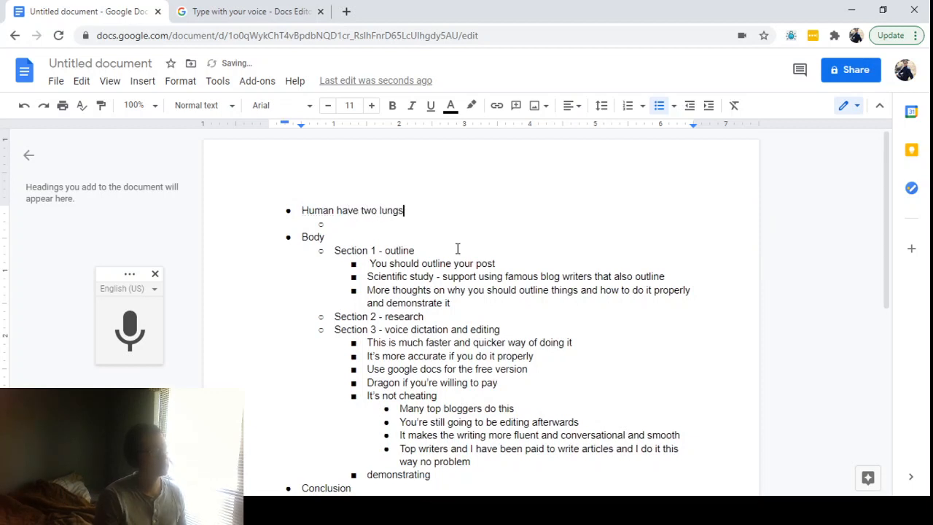
Dictate a bullet that the left lung is closer to the heart and pumps air faster.
type("The first")
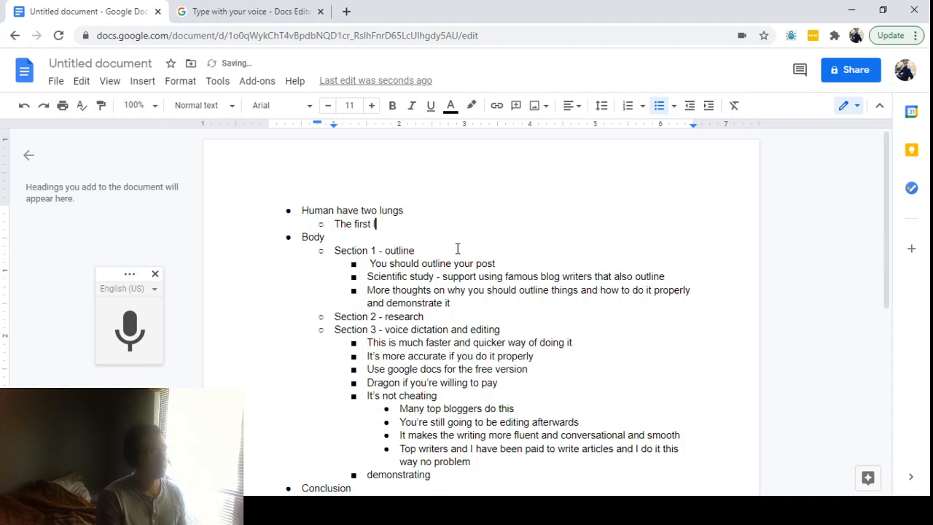
type("lung on the left is closer to the heart")
type("It pumps air f")
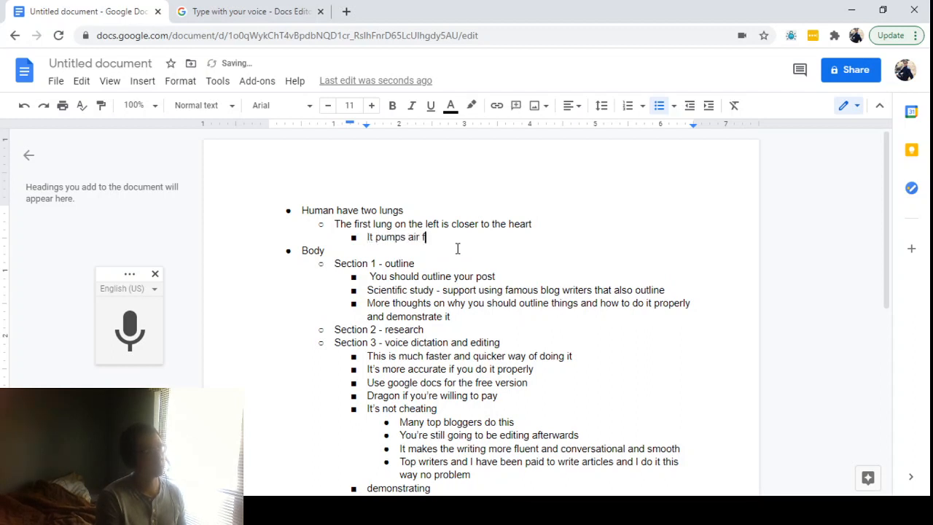
type("aster and")
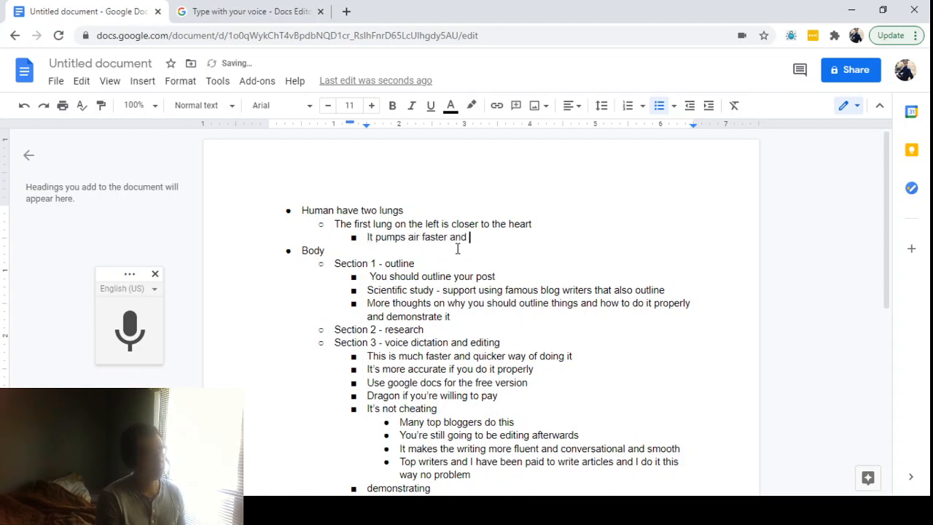
type("closes a shortage to the heart b")
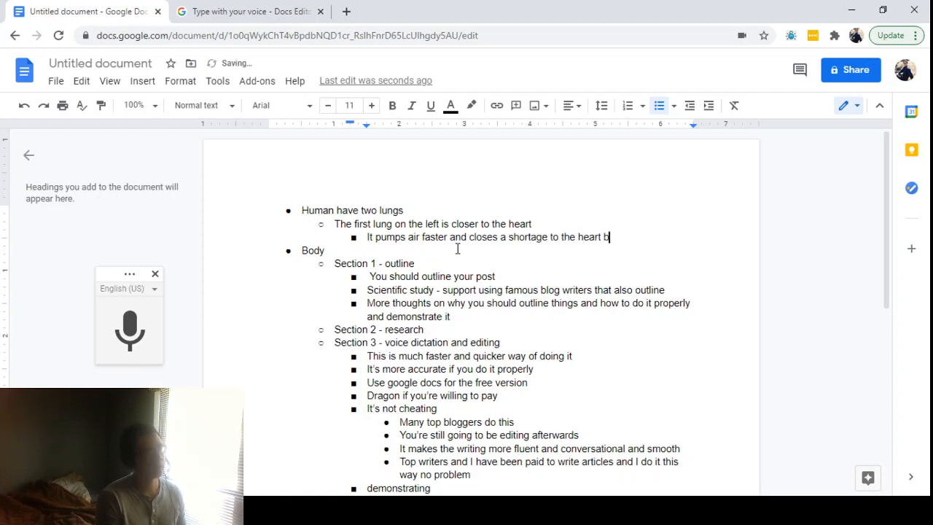
type("ecause it's closer")
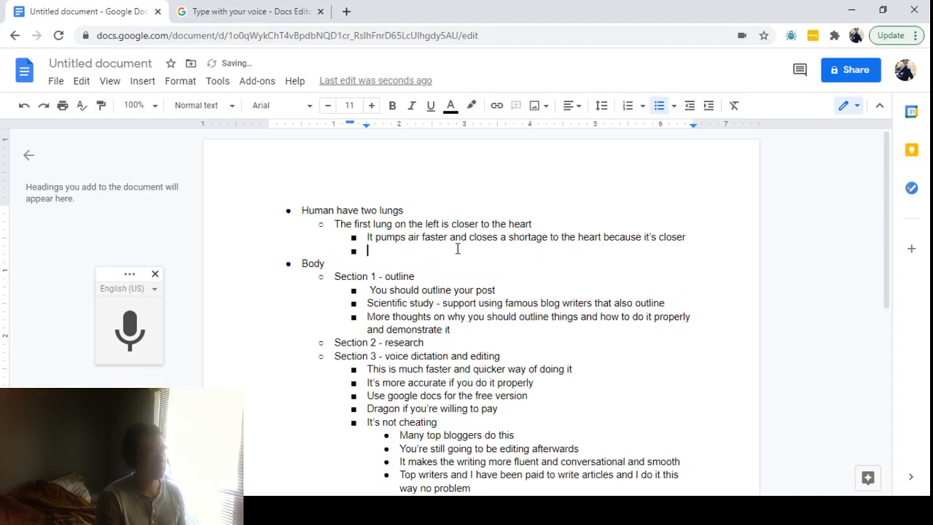
Dictate bullets naming this lung and explaining lungs pass oxygen around with the blood system.
type("This lung is called blah blah")
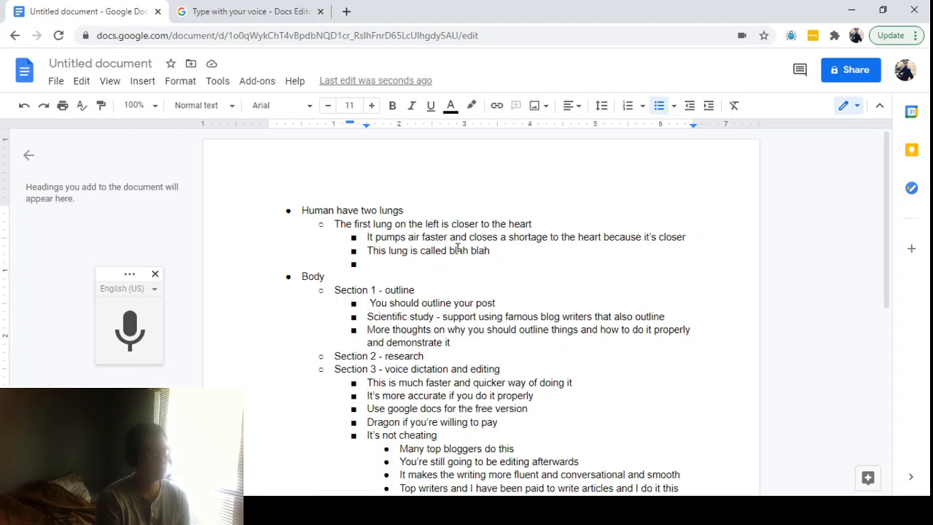
type("Lungs a")
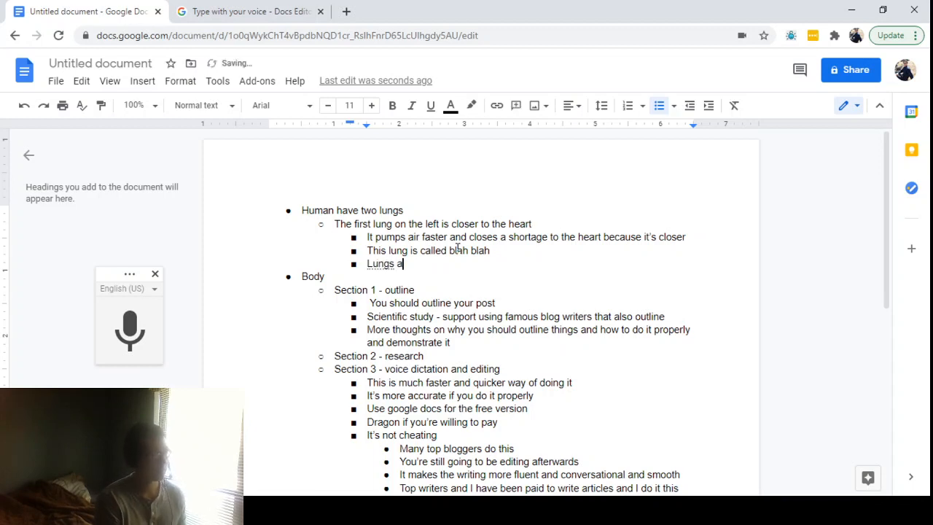
type("ctually function")
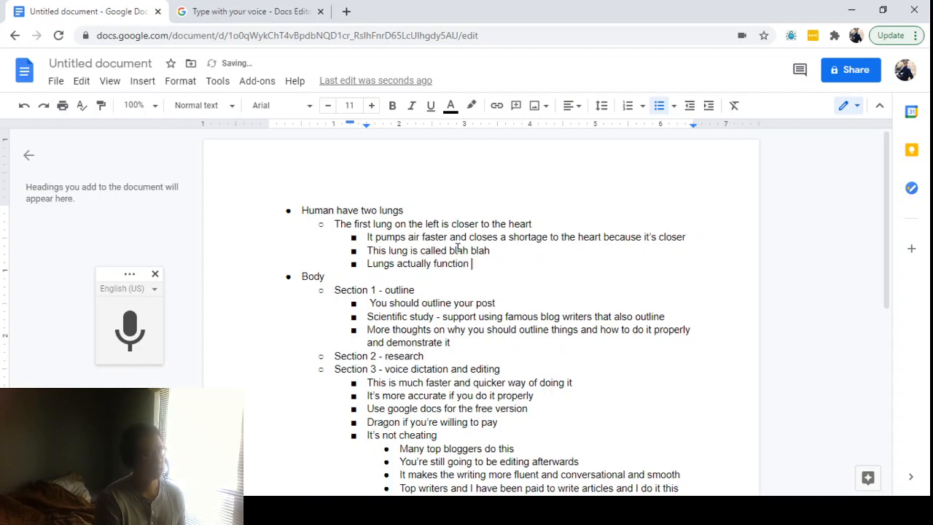
type("to")
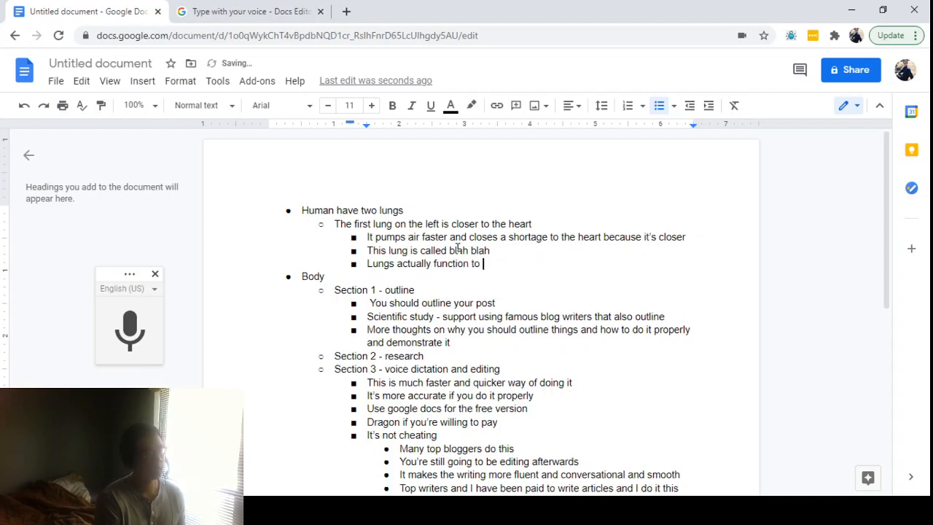
type("pass oxygen around")
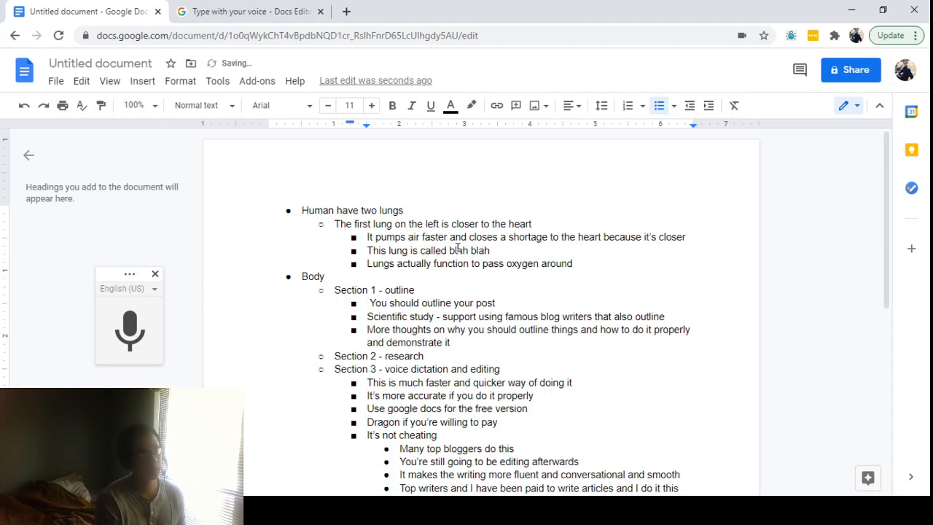
type("in conjunction with the blood")
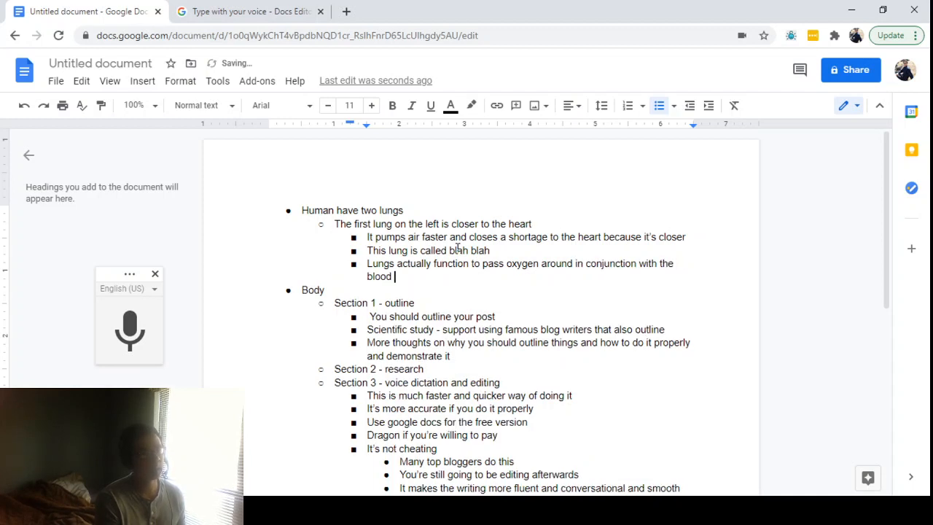
type("system and that's more important")
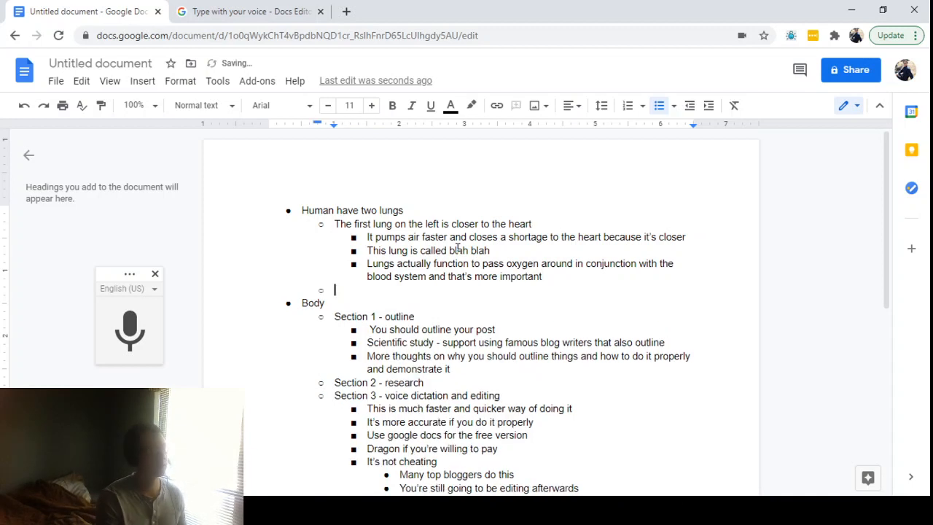
Add 'The second lung' with a placeholder sub-point, then a new 'The immune system' main point.
type("The secon")
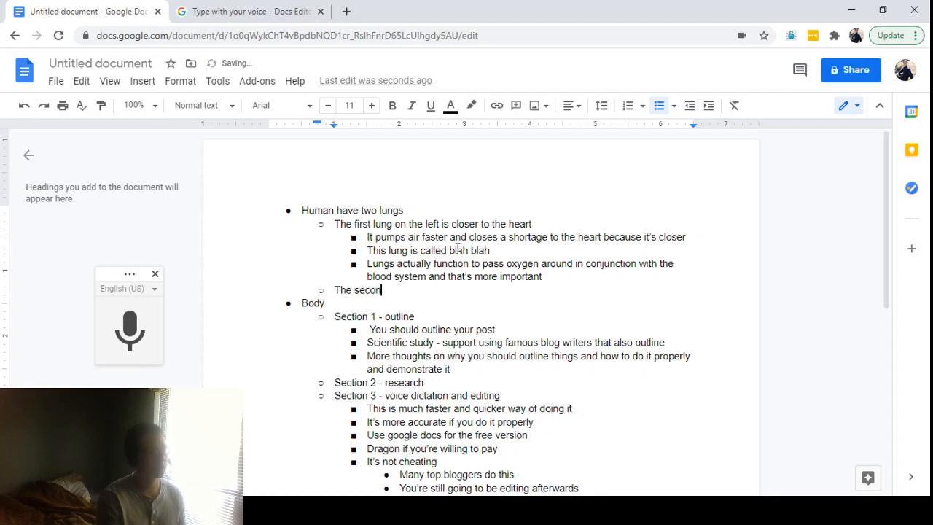
type("d lung")
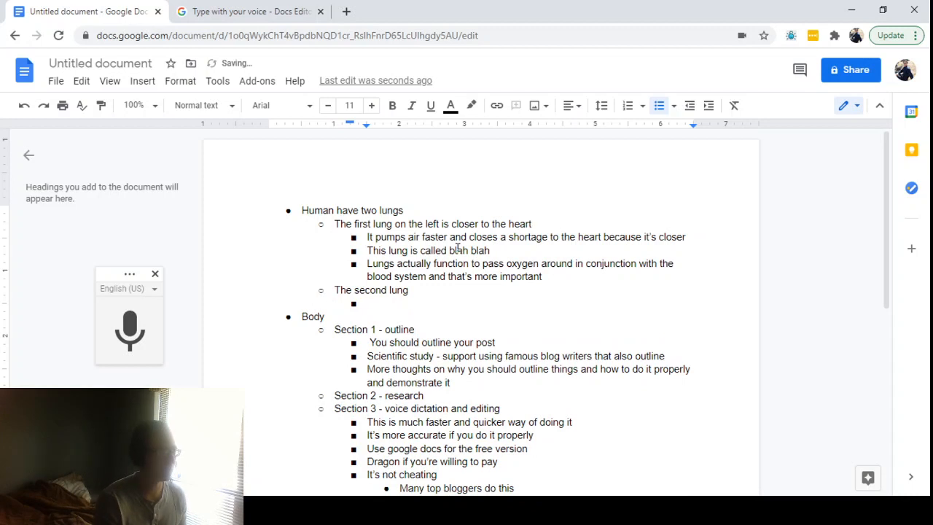
type("Ljhdfg")
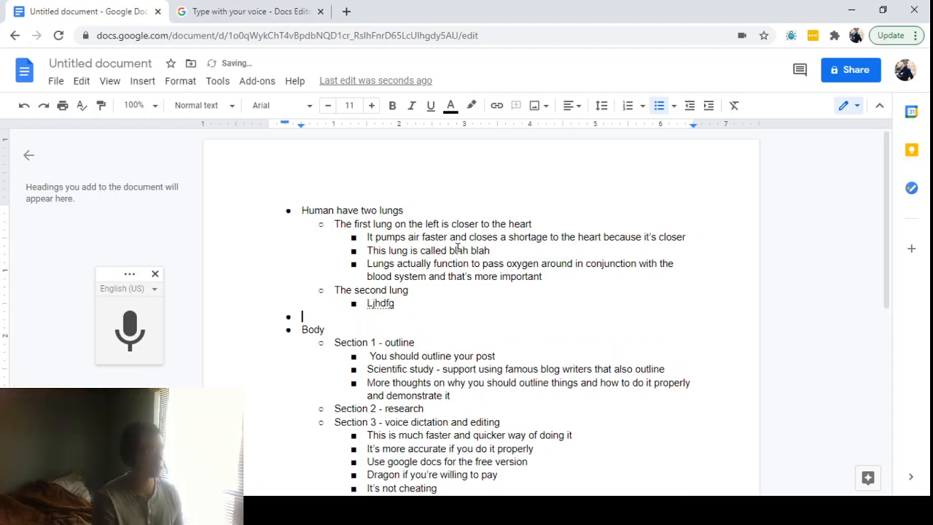
type("The immune system")
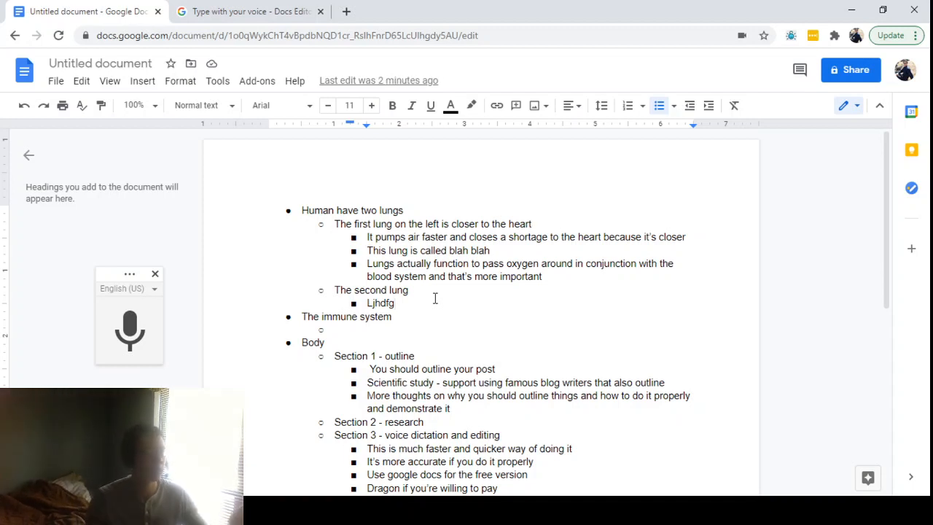
Add a 'Check CT - lungs shape' note as a new bullet after the oxygen point.
left_click_drag(481, 262, 542, 277)
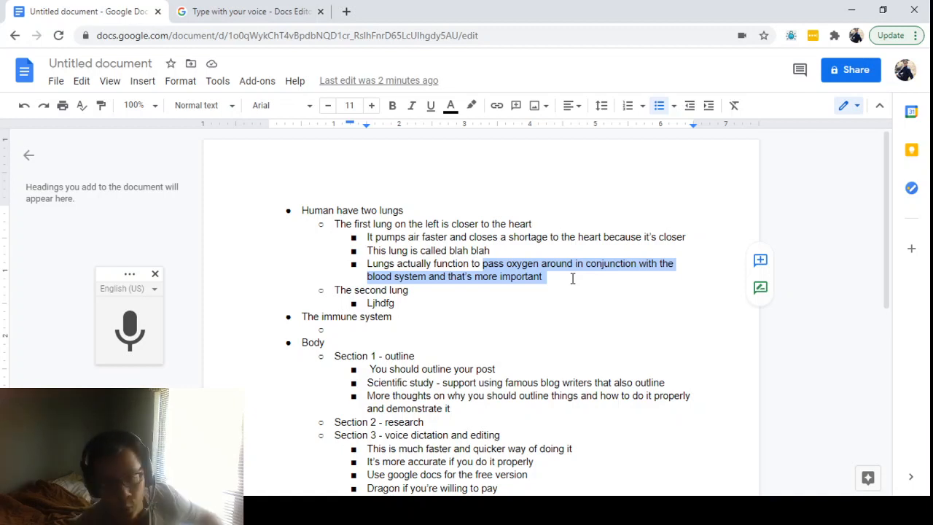
left_click(572, 277)
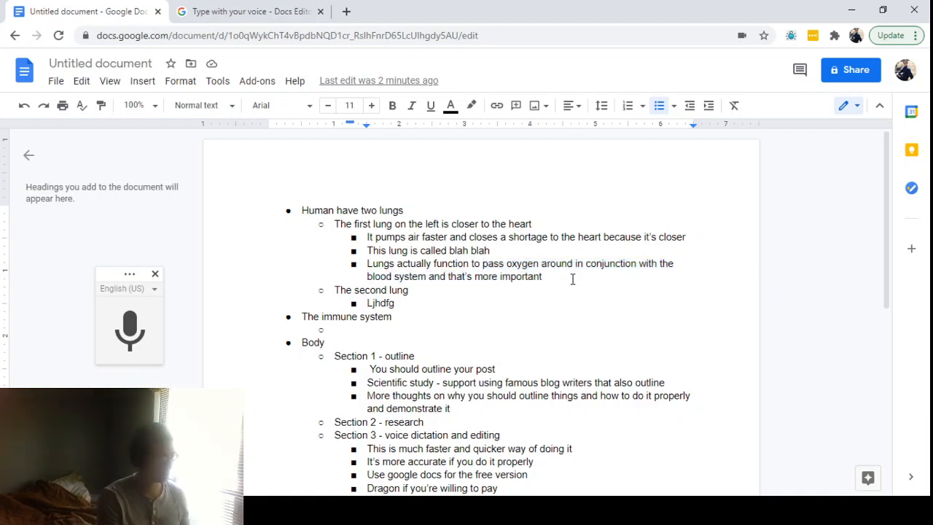
type("Check")
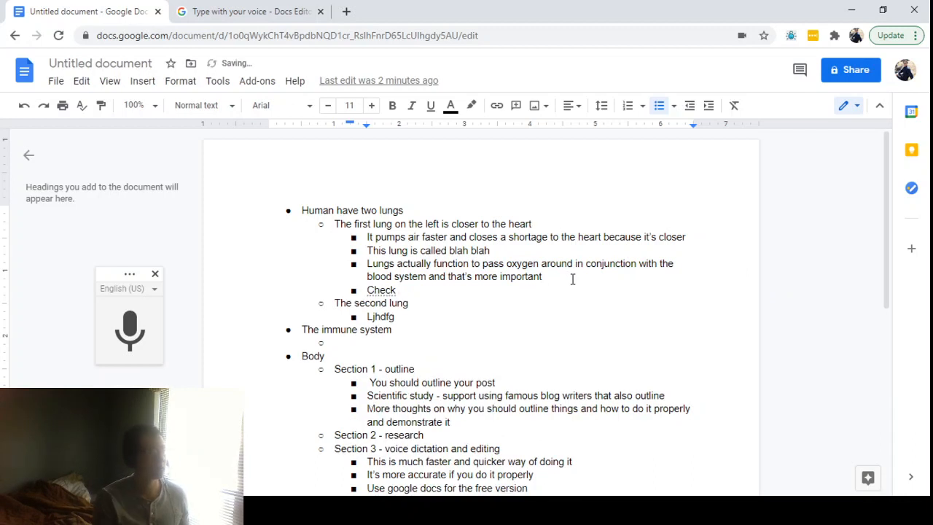
type("CT -")
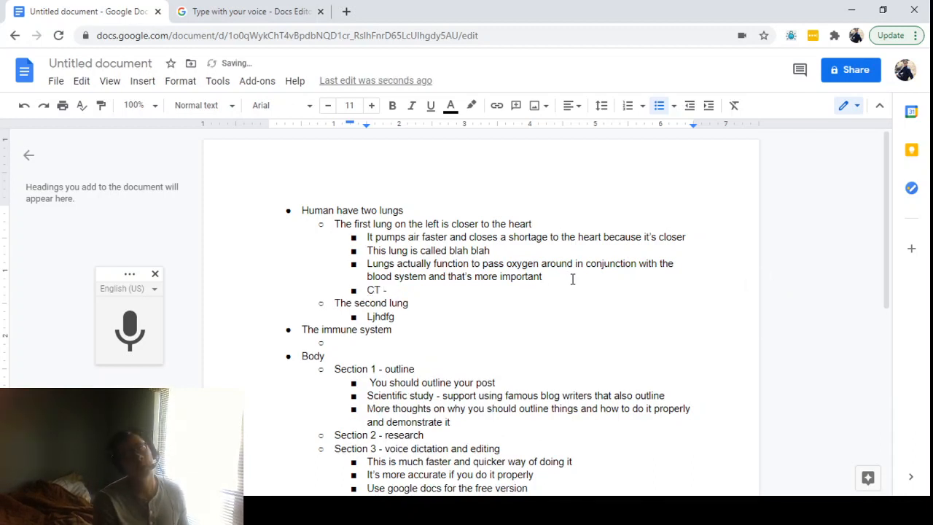
type("lungs")
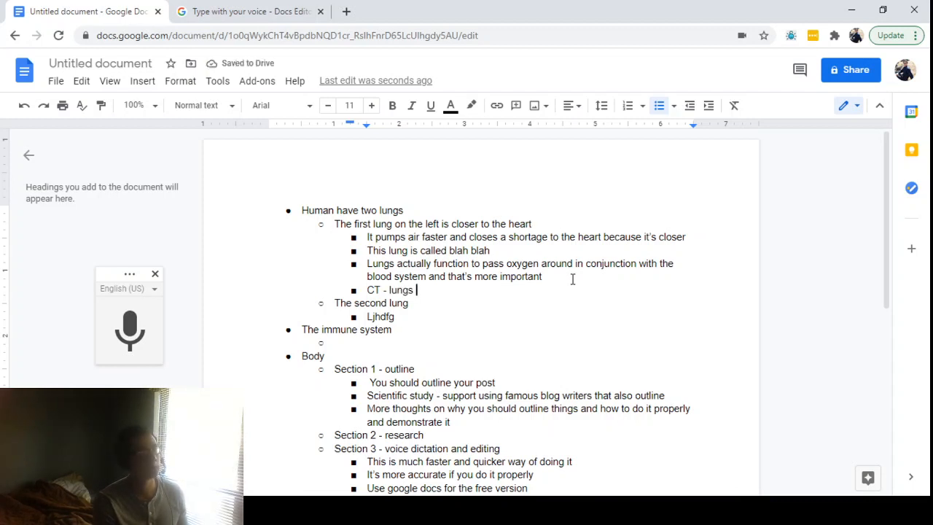
type("shape")
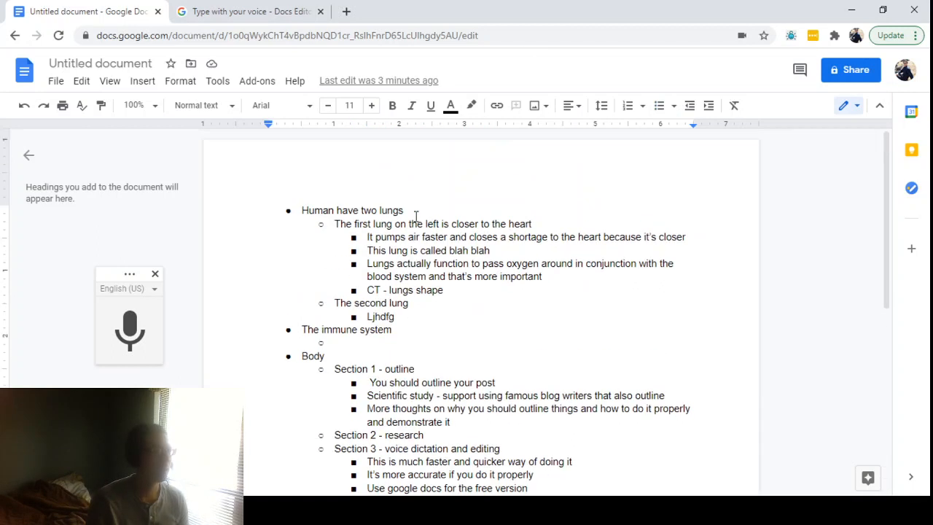
Blank out 'Lungs' and 'oxygen around' with underscores, leaving 'function' between the gaps.
scroll("down", 3)
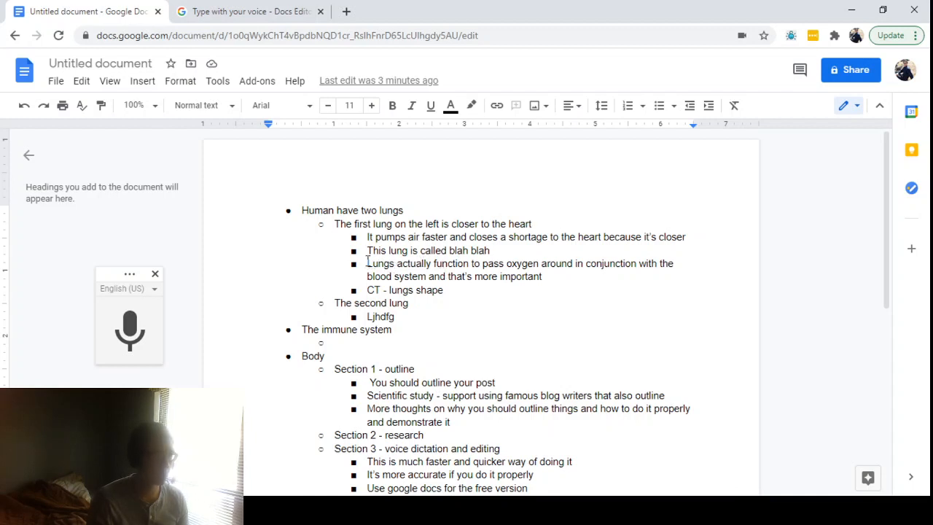
double_click(379, 263)
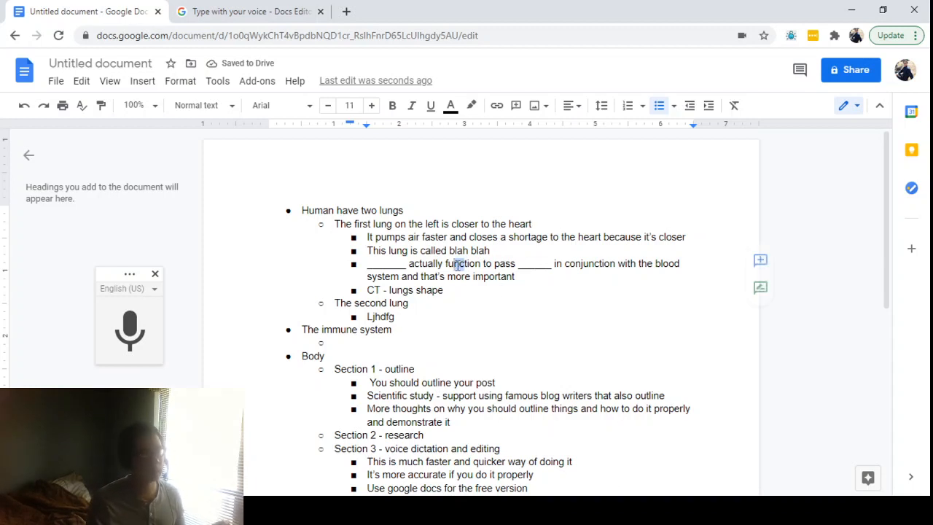
left_click_drag(407, 262, 513, 263)
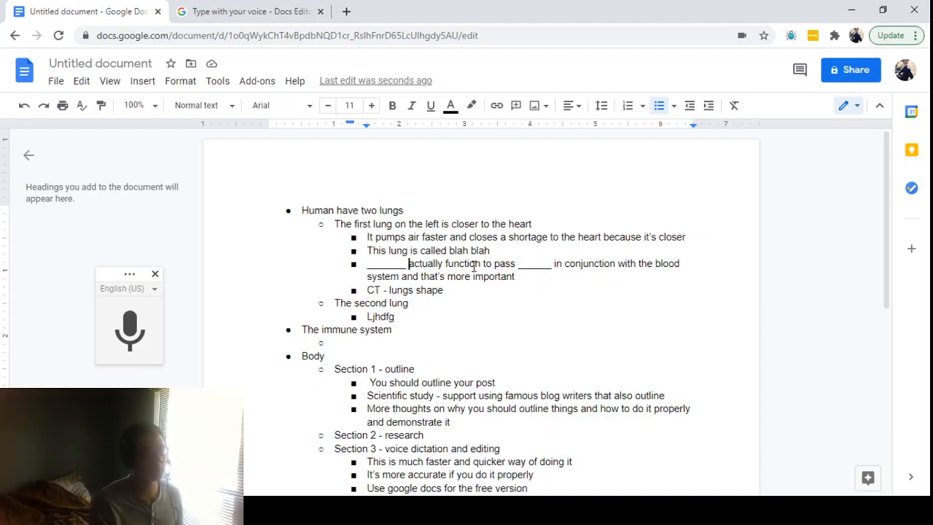
left_click_drag(408, 263, 513, 262)
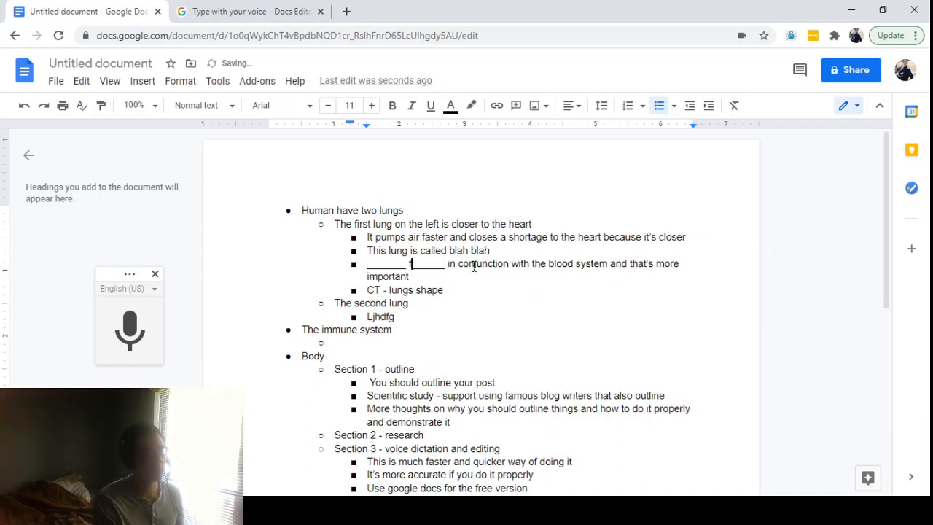
type("function")
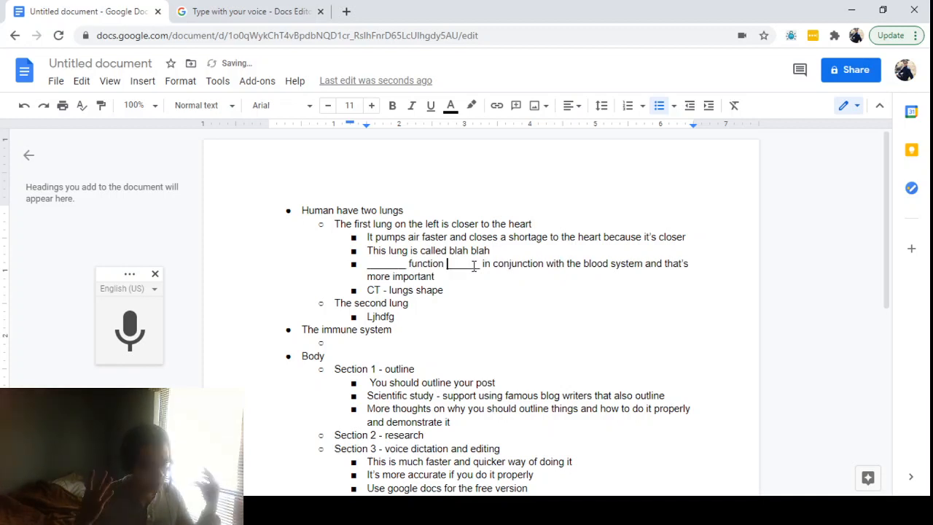